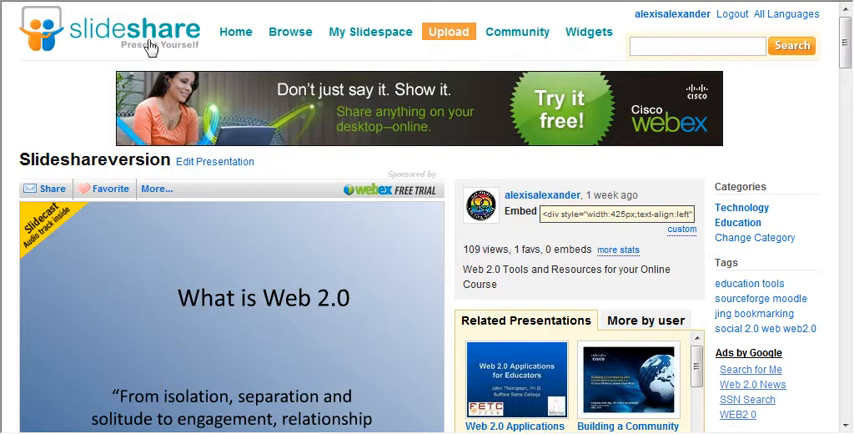
mouse_move(444, 44)
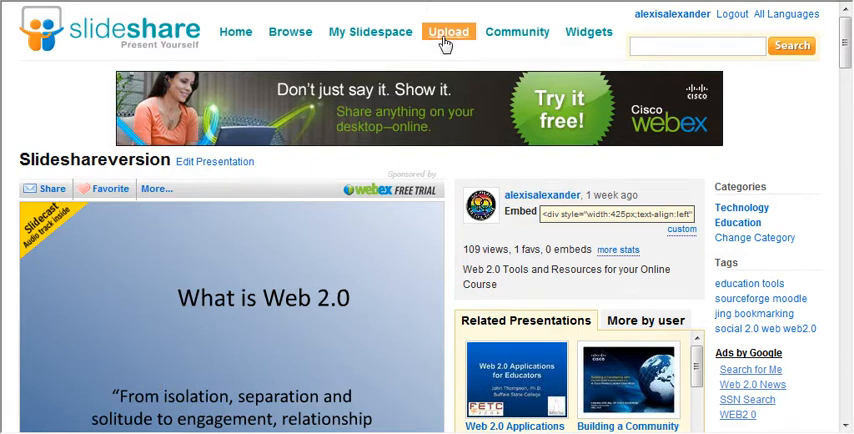
mouse_move(372, 284)
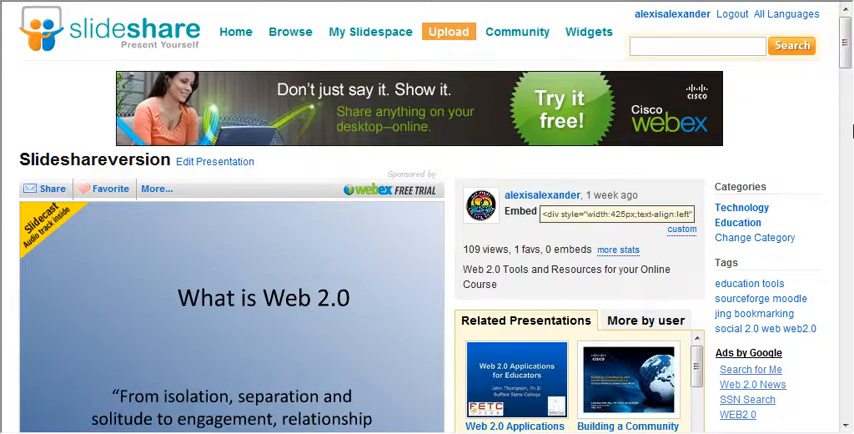
Start a new SlideShare upload and bring up the file chooser for a presentation.
scroll(down, 3)
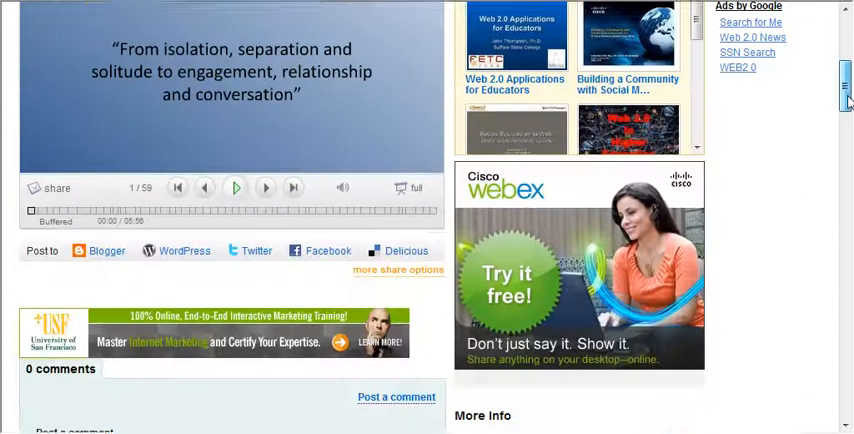
scroll(down, 3)
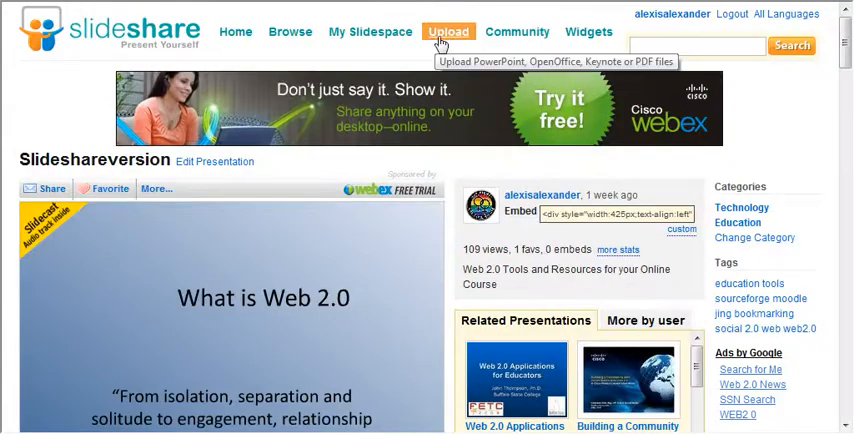
mouse_move(448, 36)
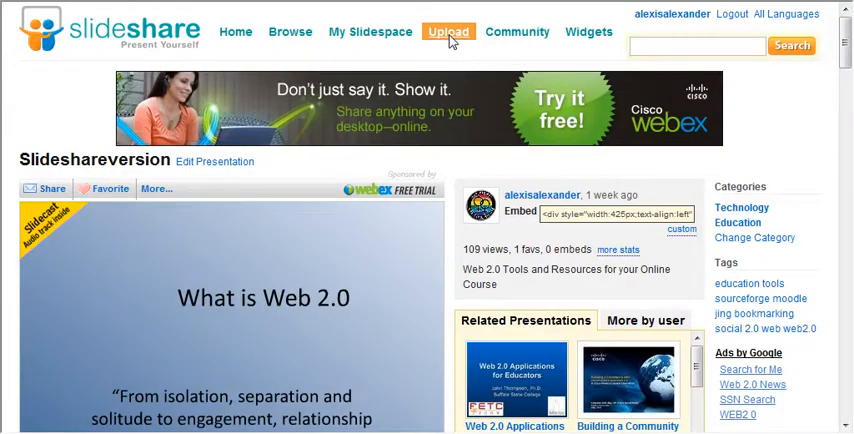
click(448, 32)
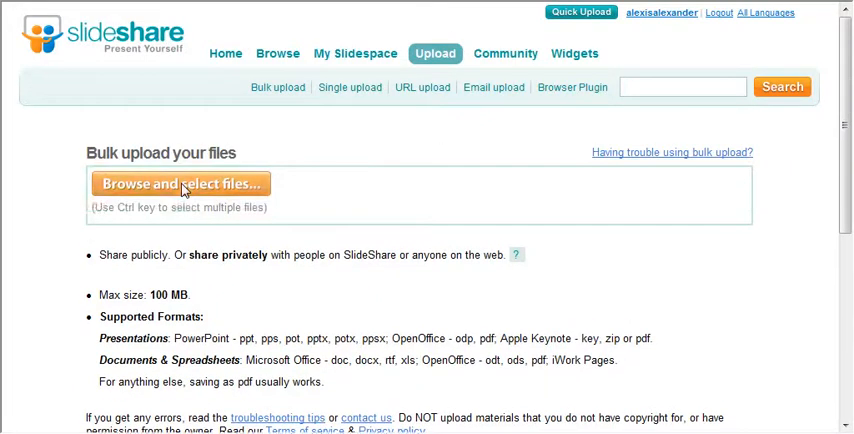
click(182, 184)
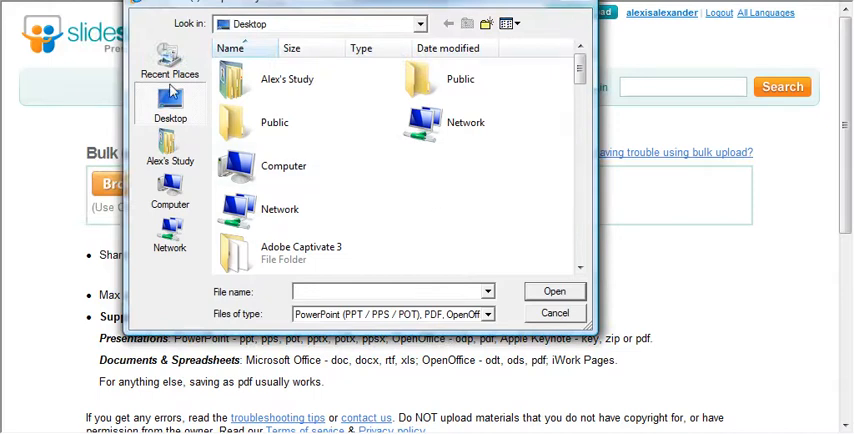
Select the slideshareversion file from the My Dropbox folder for upload.
click(170, 60)
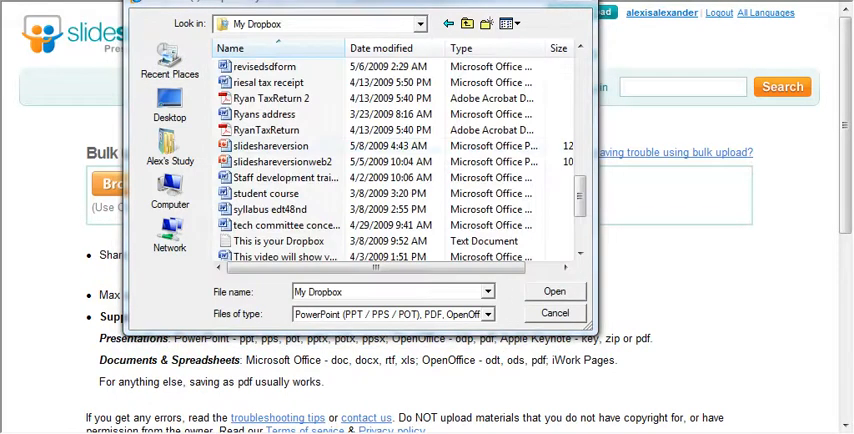
click(270, 146)
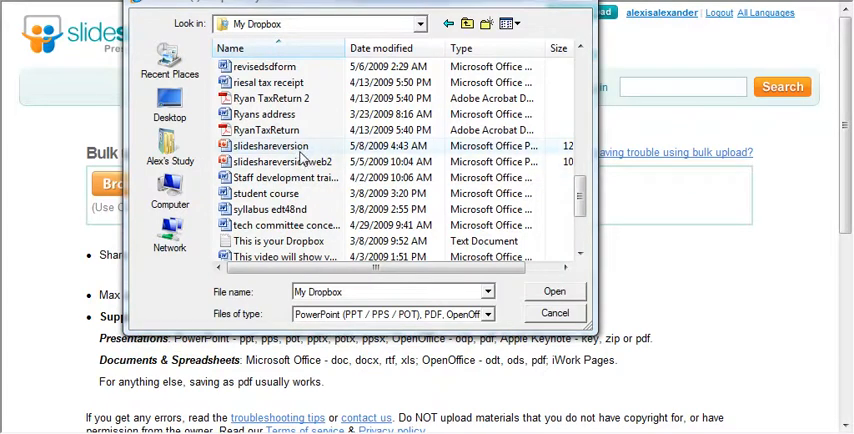
mouse_move(304, 150)
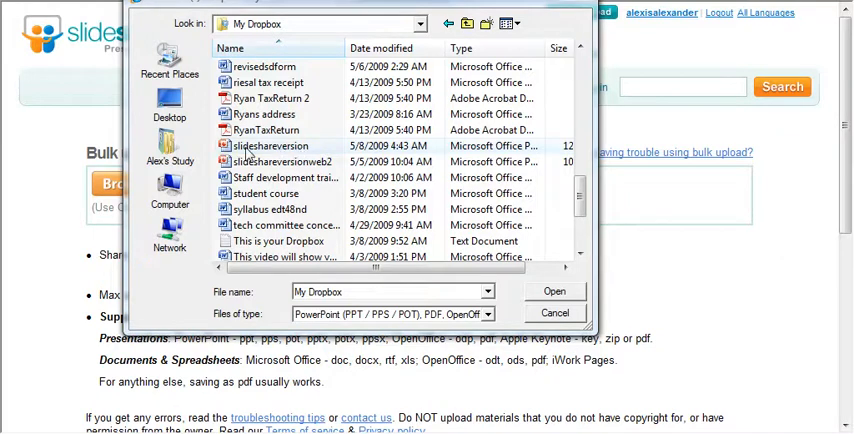
click(270, 144)
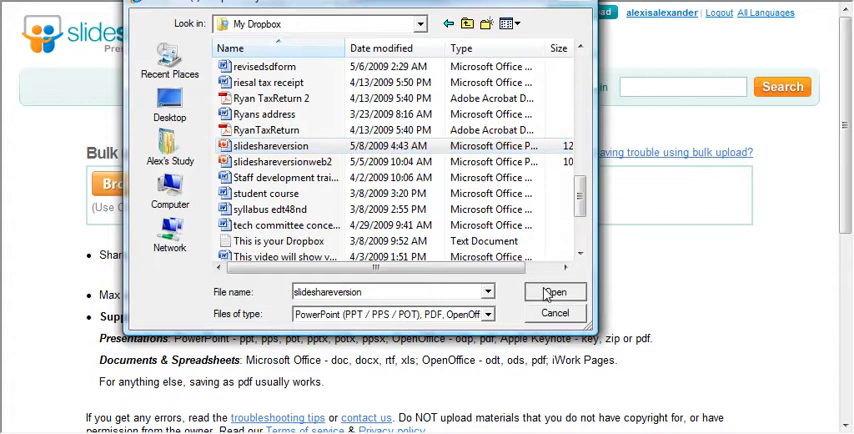
Upload slideshareversion.pptx, categorise it as Education and publish it.
click(554, 292)
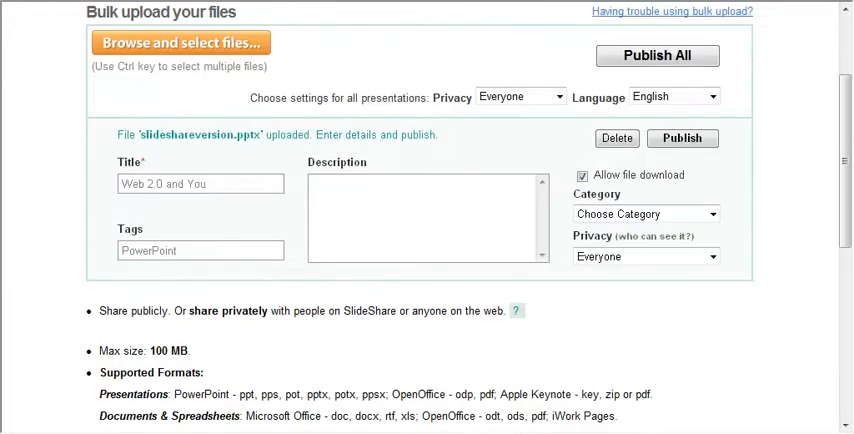
click(200, 184)
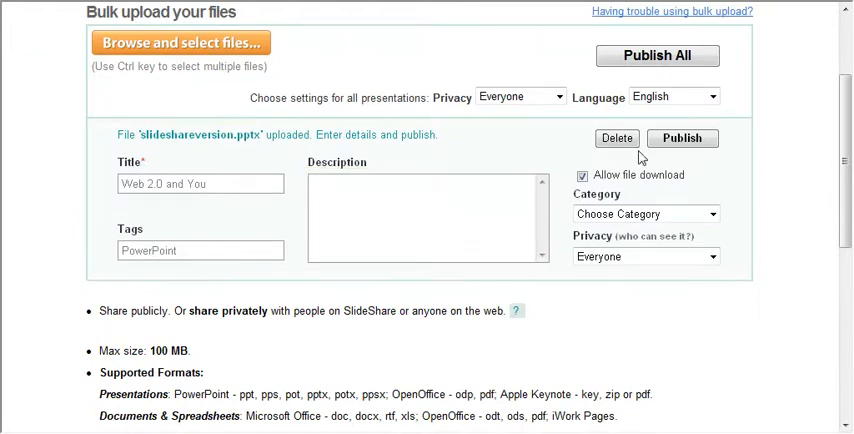
click(644, 212)
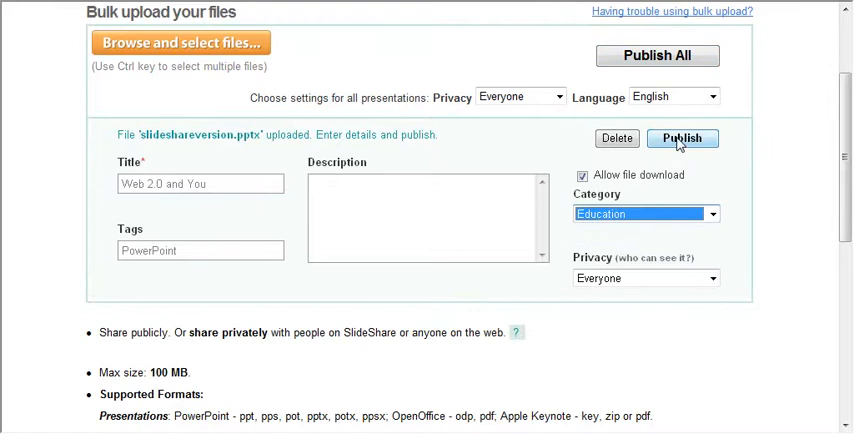
click(680, 136)
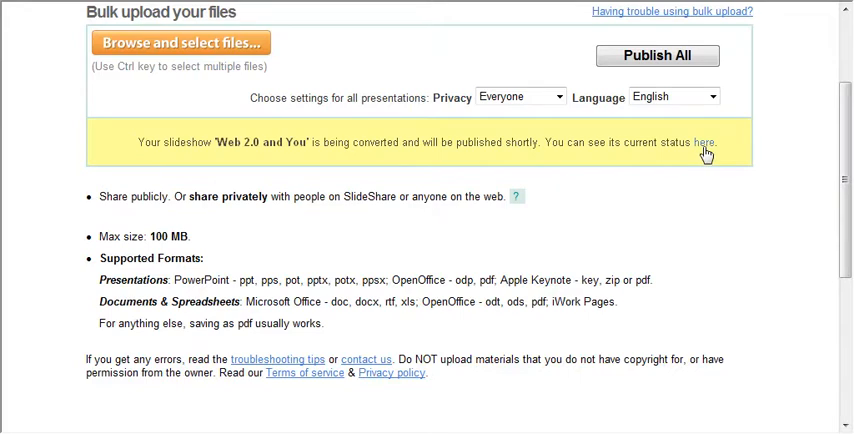
Check conversion status and refresh My Slideshows until 'Web 2.0 and You' appears converted.
click(704, 142)
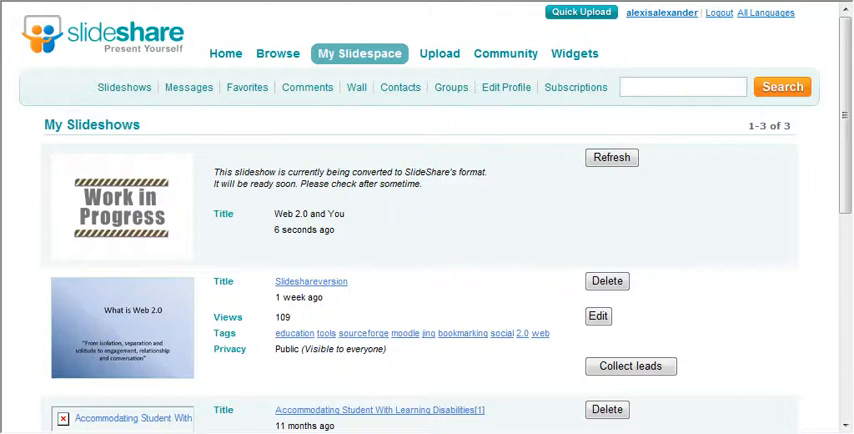
click(612, 156)
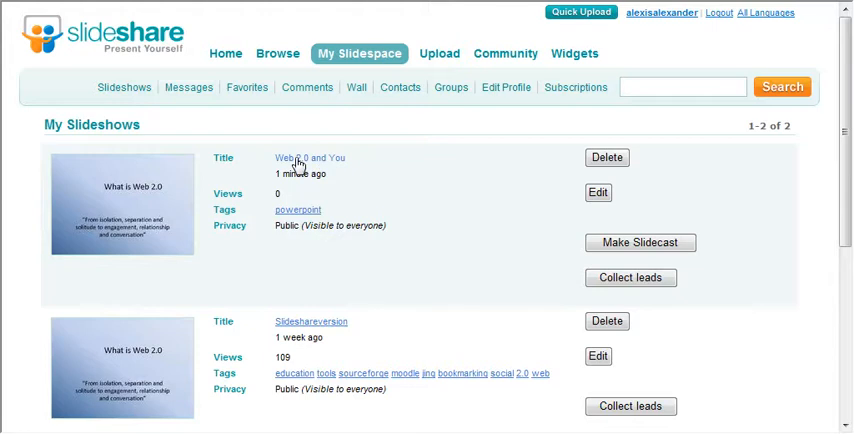
From the 'Web 2.0 and You' page, start creating a Slidecast with mp3 audio.
click(310, 156)
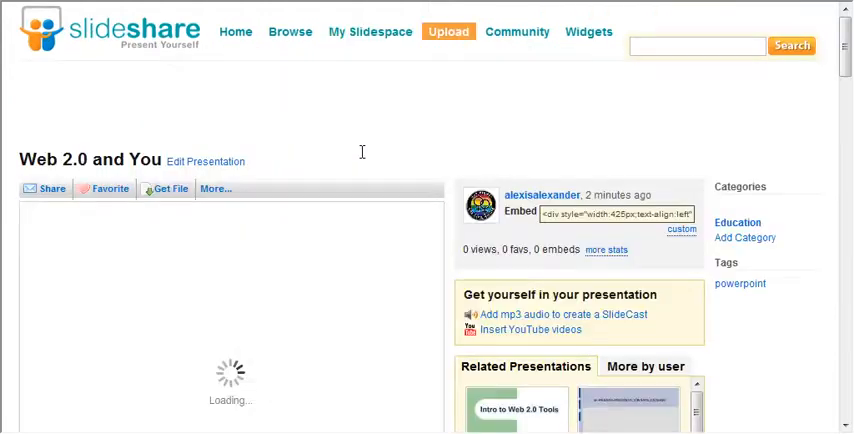
scroll(down, 3)
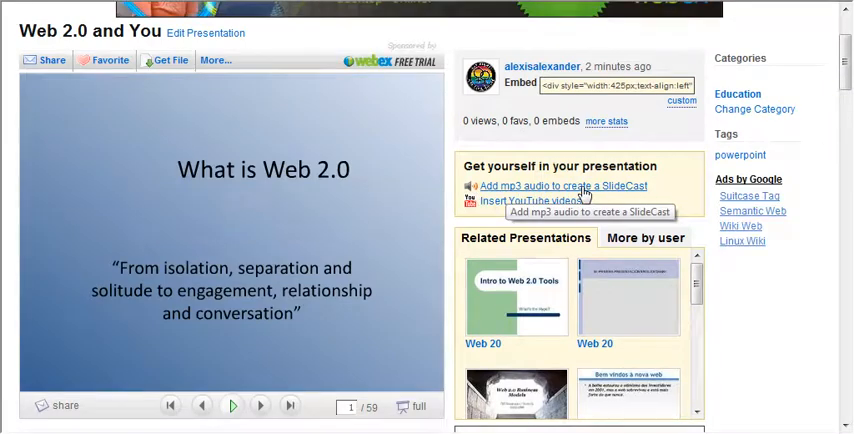
click(564, 186)
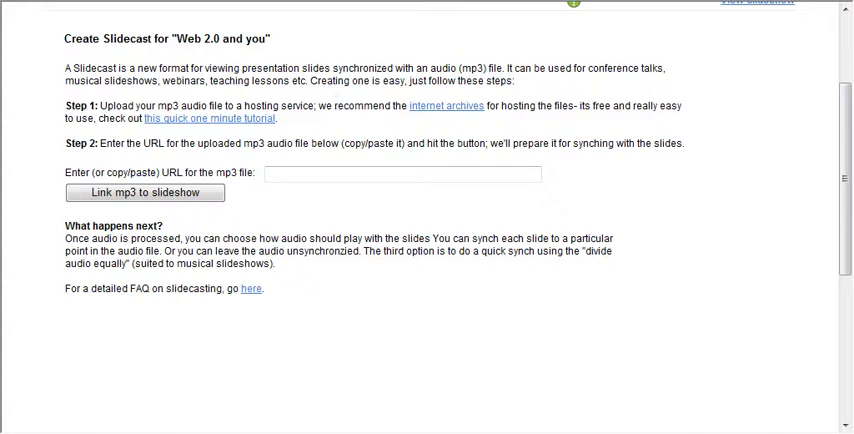
Switch to the Podbean window's Write Post / Episode page to find the MP3 URL.
click(80, 8)
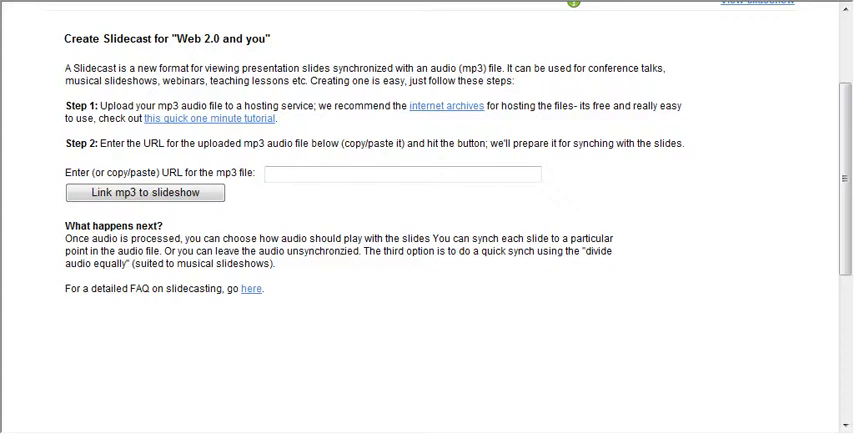
click(404, 172)
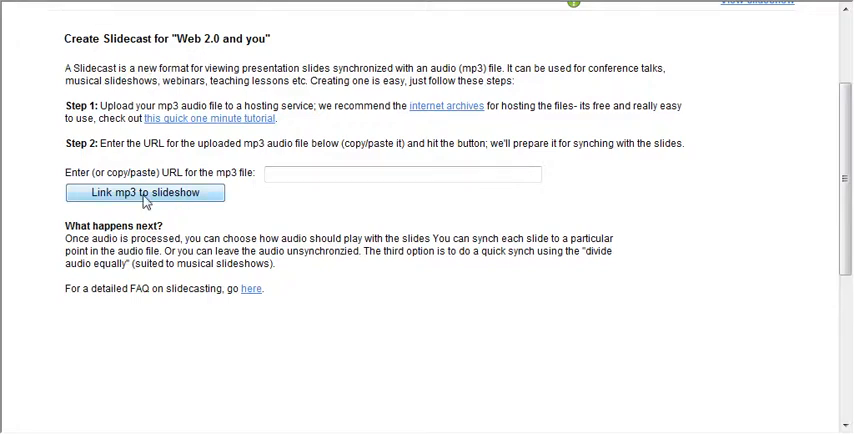
click(144, 192)
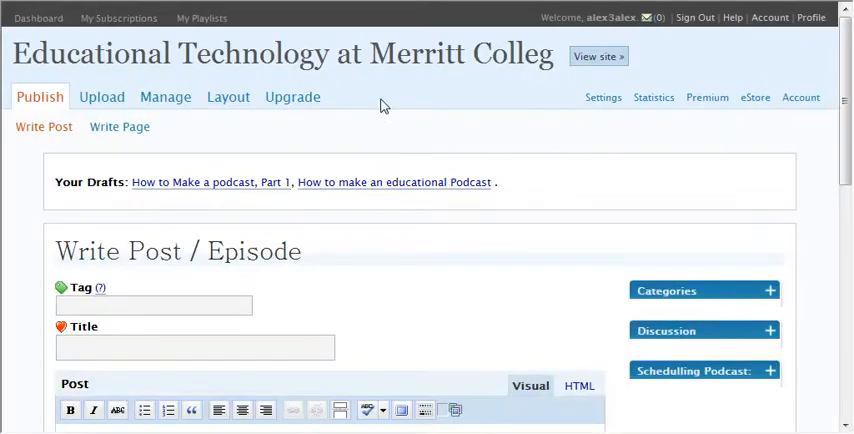
mouse_move(100, 96)
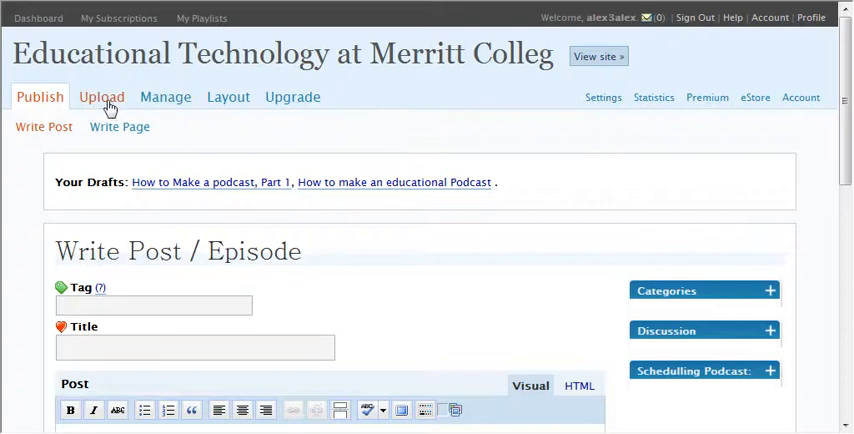
In Podbean's Media Manager, show slideshare.mp3's details and select its hosted file URL.
click(100, 96)
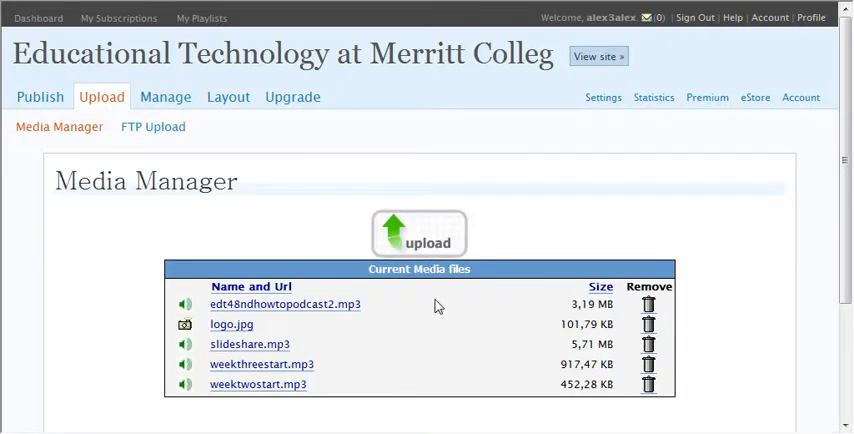
mouse_move(248, 344)
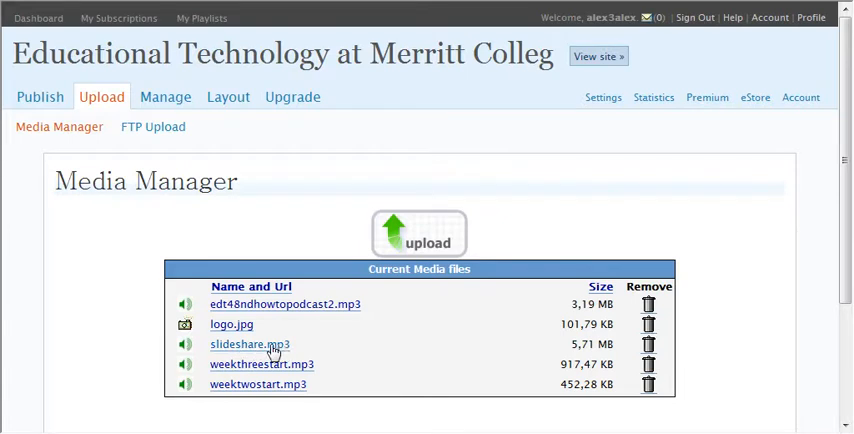
mouse_move(240, 118)
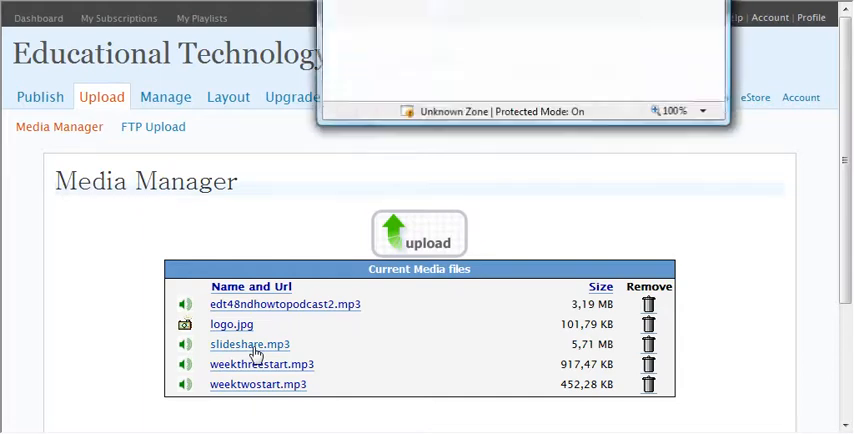
click(248, 344)
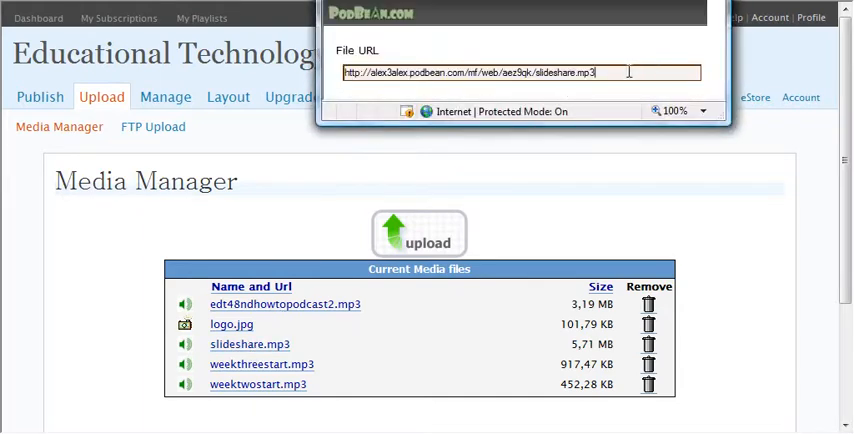
triple_click(500, 72)
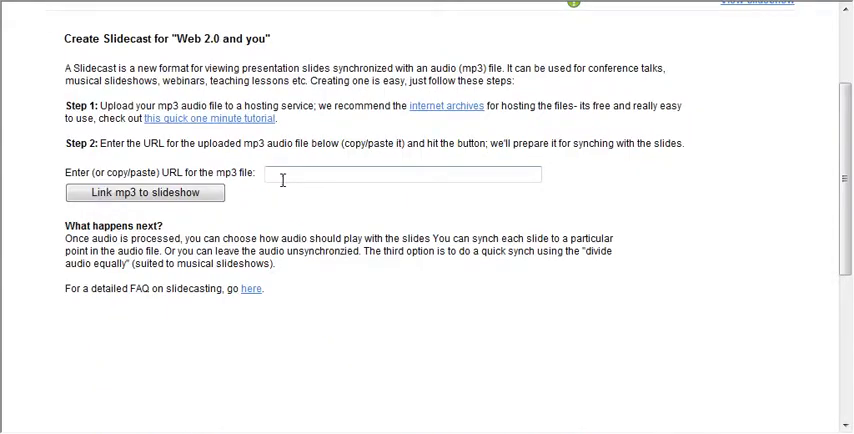
Link the Podbean slideshare.mp3 URL to the slideshow as the Slidecast audio.
text(//alex3alex.podbean.com/mf/web/aez9qk/slideshare.mp3)
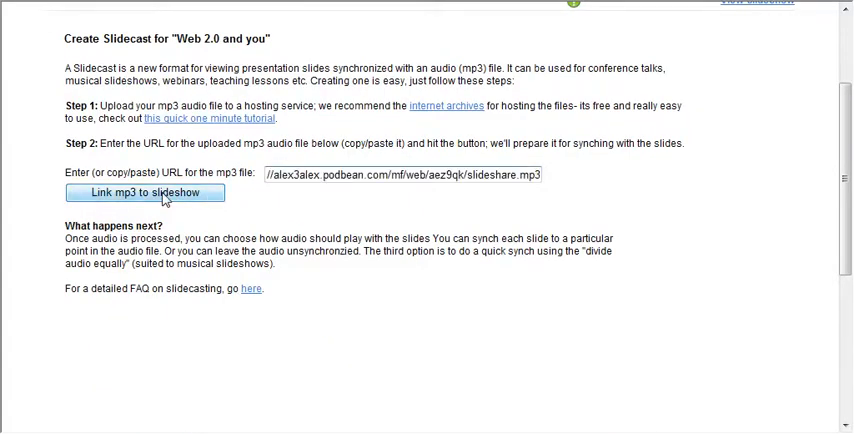
click(144, 192)
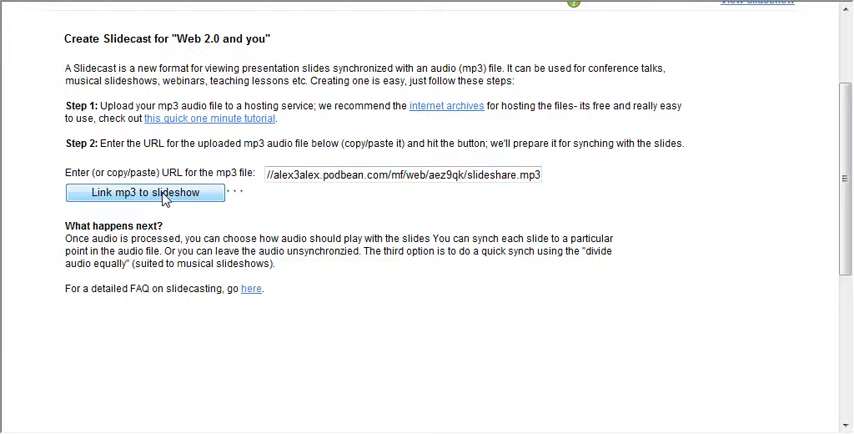
click(144, 192)
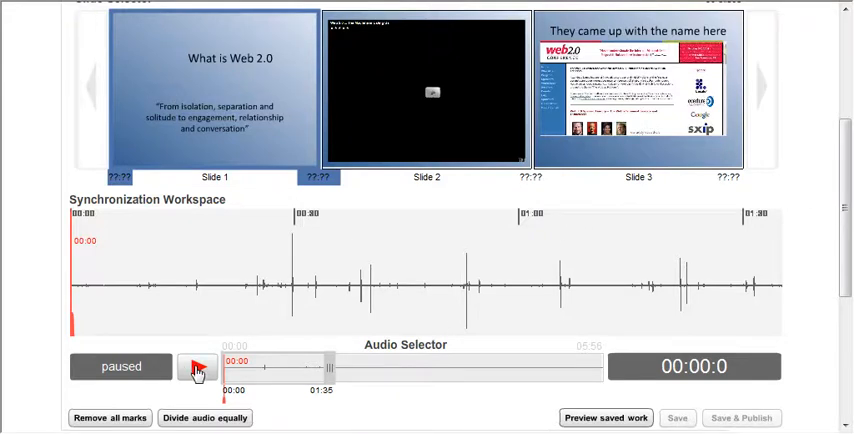
Play the linked audio in the synchronization workspace and pause it at about 24.9 seconds.
click(196, 366)
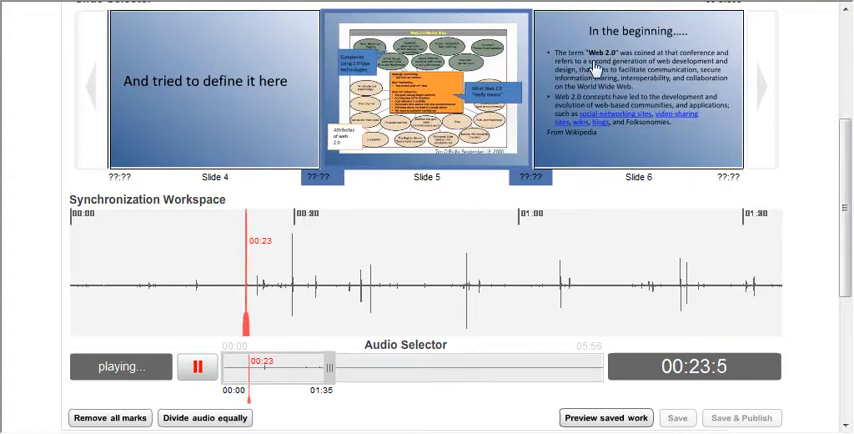
click(196, 366)
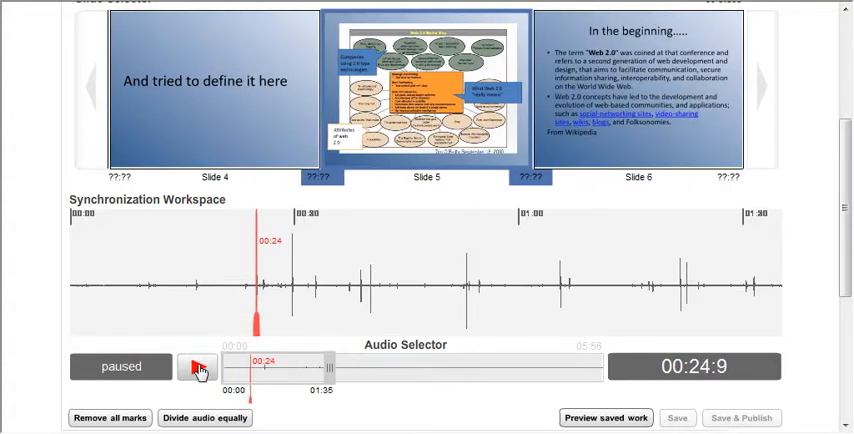
click(196, 366)
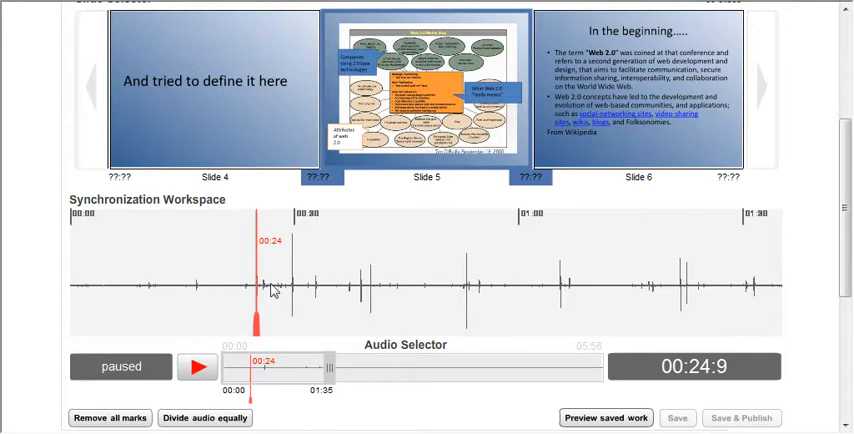
mouse_move(338, 304)
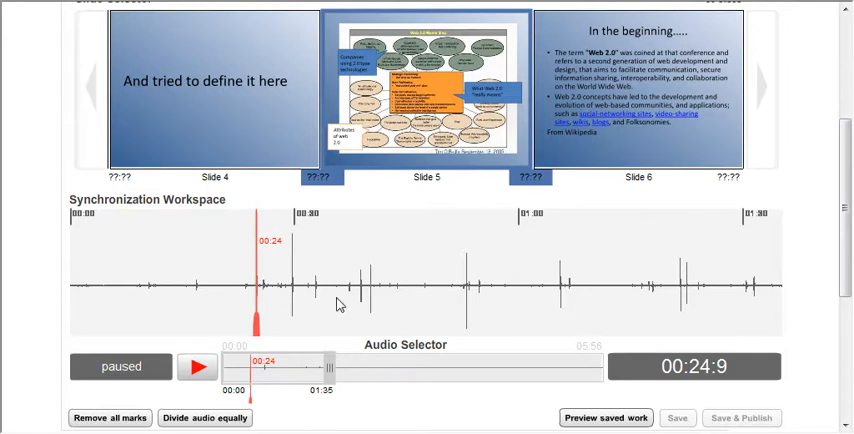